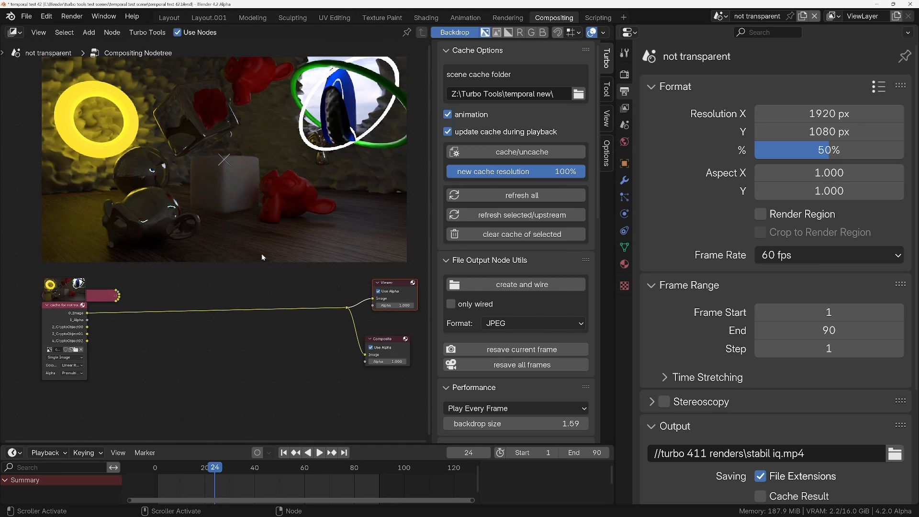
pyautogui.moveTo(352, 326)
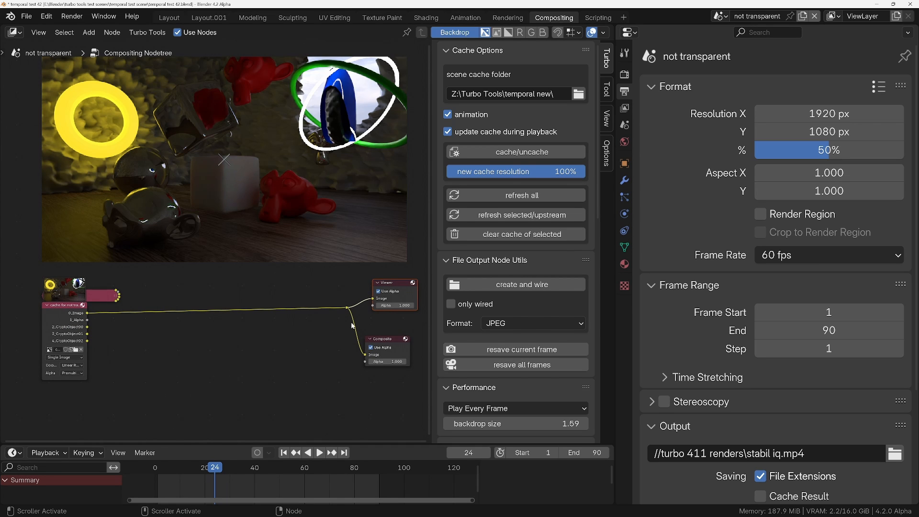
pyautogui.moveTo(140, 326)
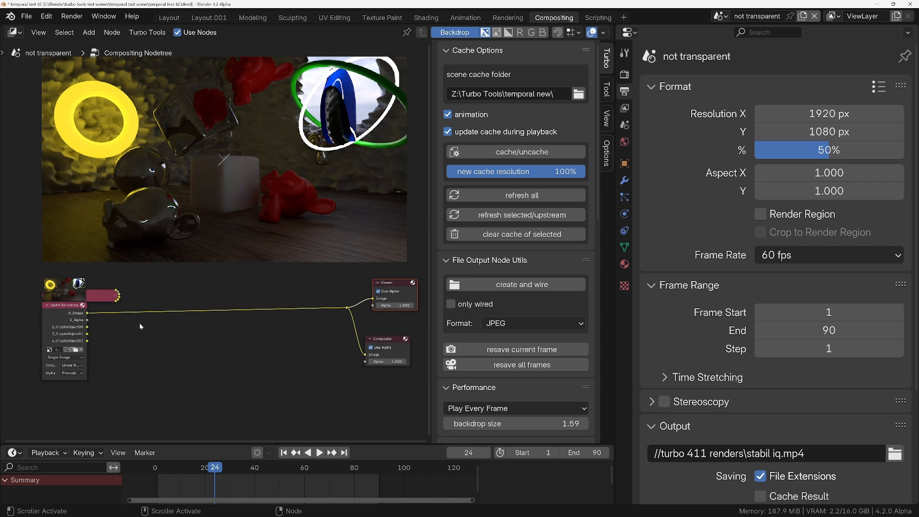
pyautogui.moveTo(268, 221)
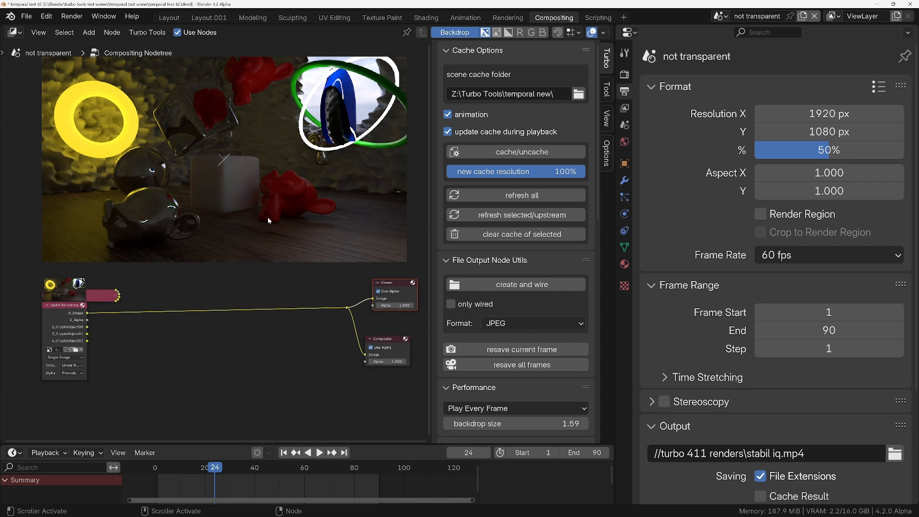
pyautogui.moveTo(217, 352)
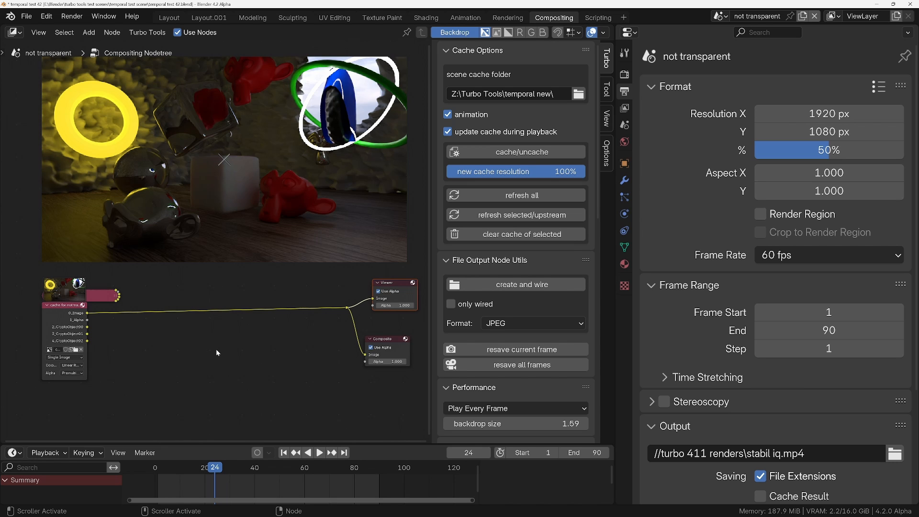
# Start playback and insert an RGB Curves node ('rg' search) after the cache node.
pyautogui.click(318, 452)
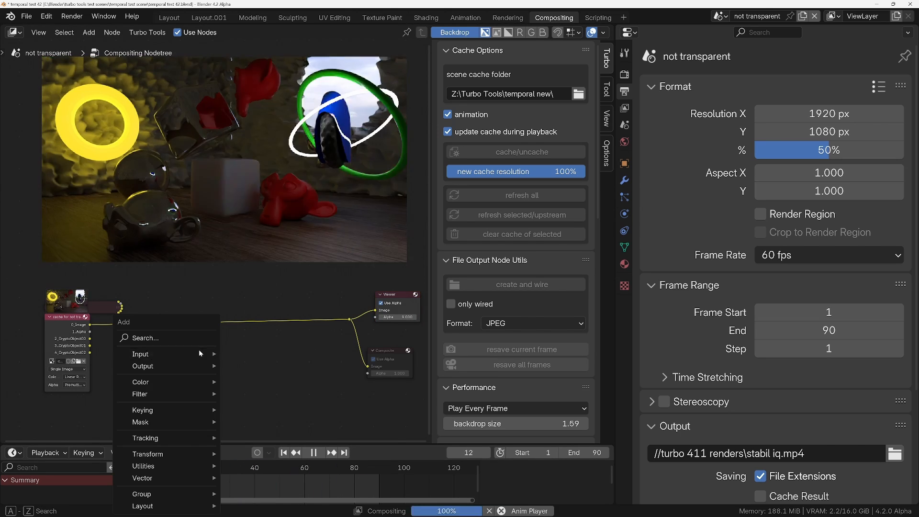
pyautogui.click(141, 353)
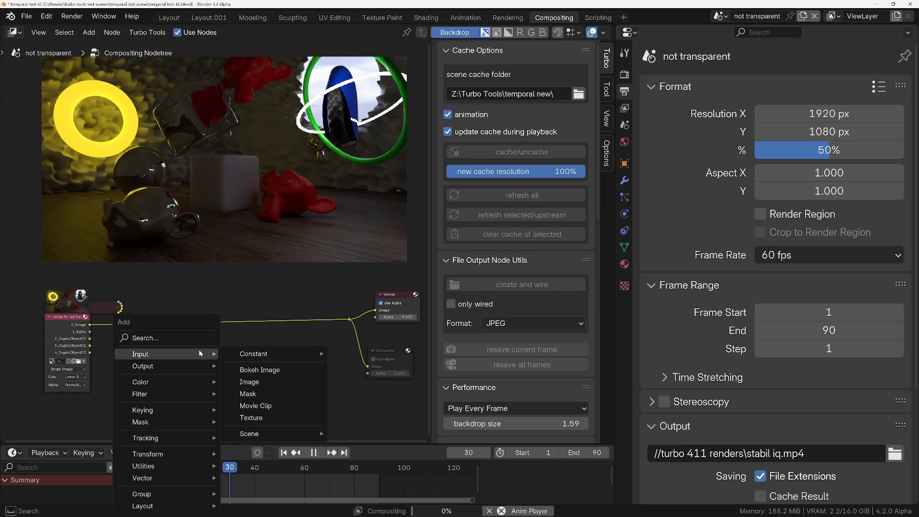
pyautogui.write('rg')
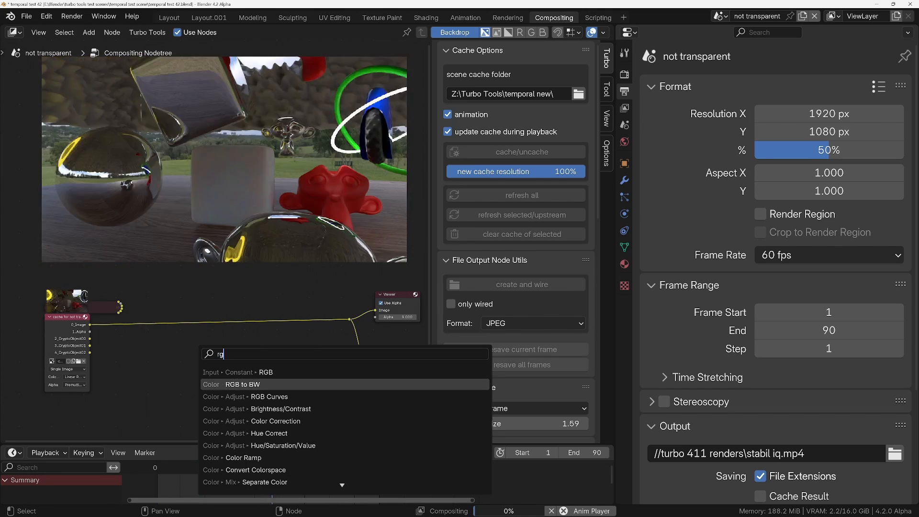
pyautogui.click(269, 396)
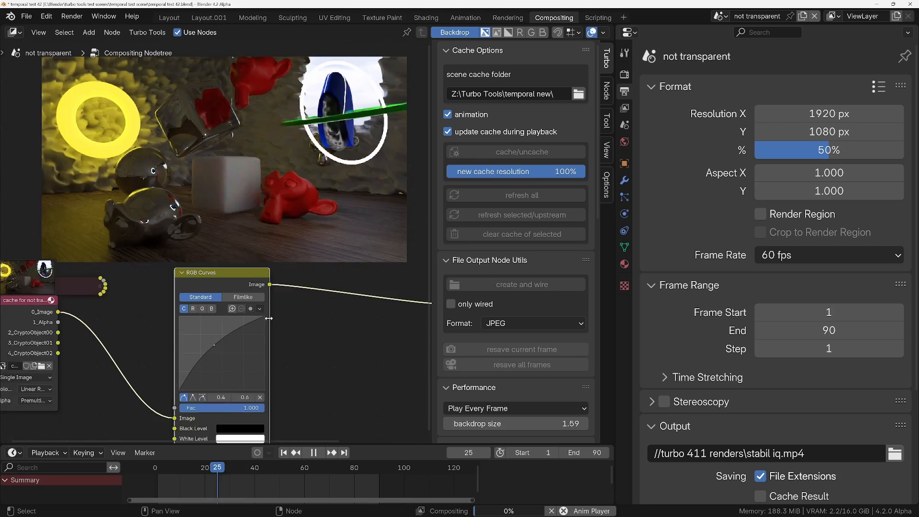
# Zoom out the node editor and view Performance settings: Device CPU, Precision Auto.
pyautogui.click(597, 17)
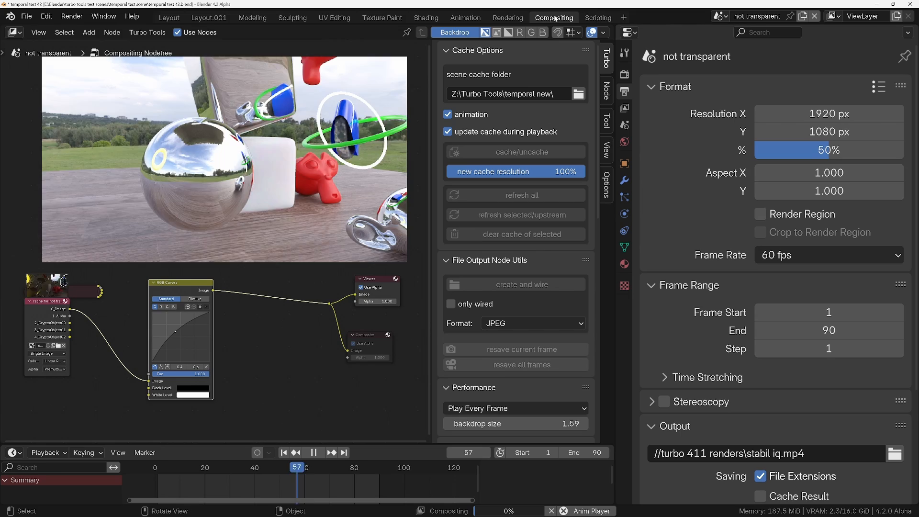
pyautogui.click(329, 467)
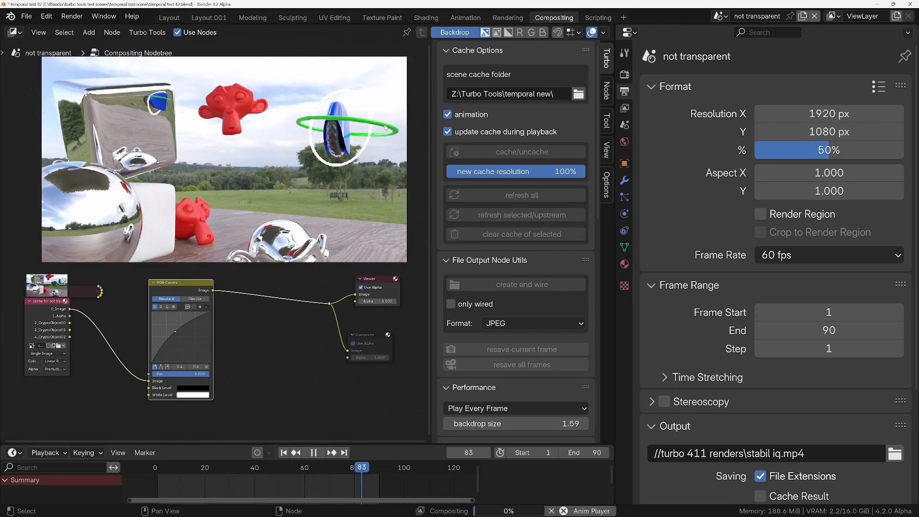
pyautogui.click(170, 467)
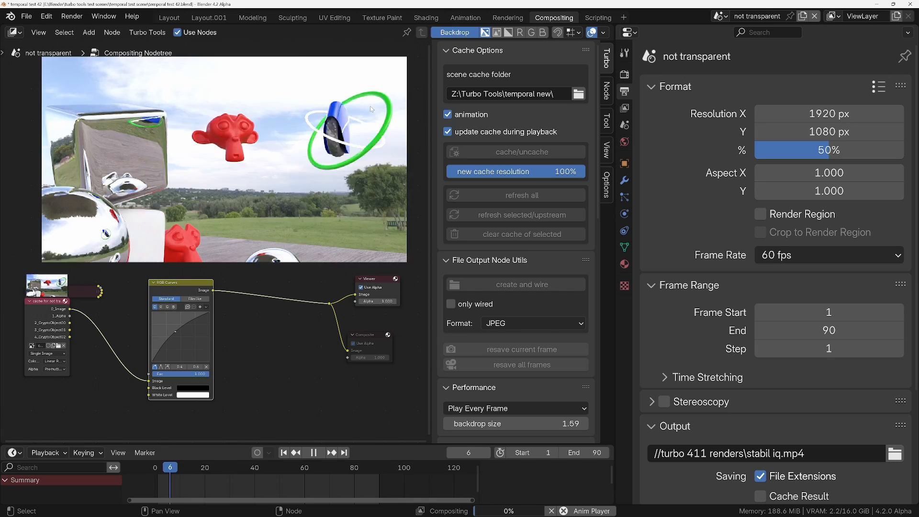
pyautogui.click(200, 467)
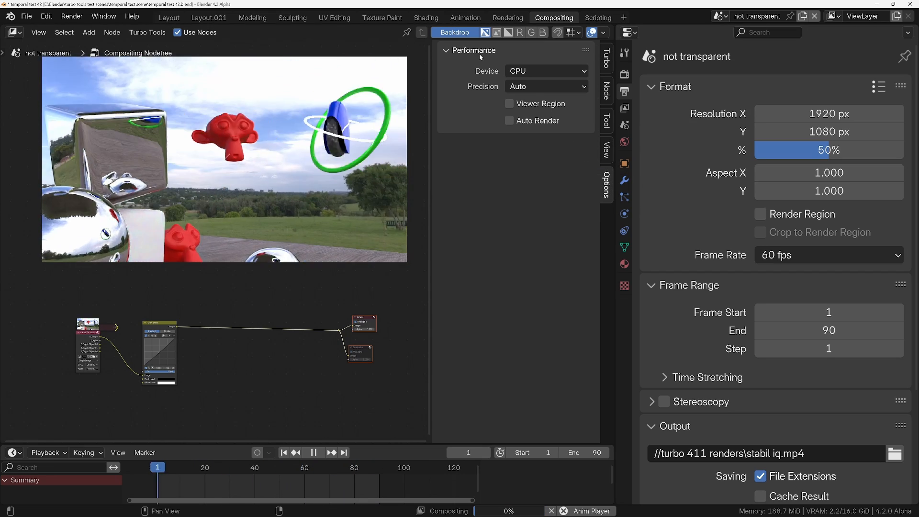
pyautogui.moveTo(157, 467); pyautogui.dragTo(190, 467)
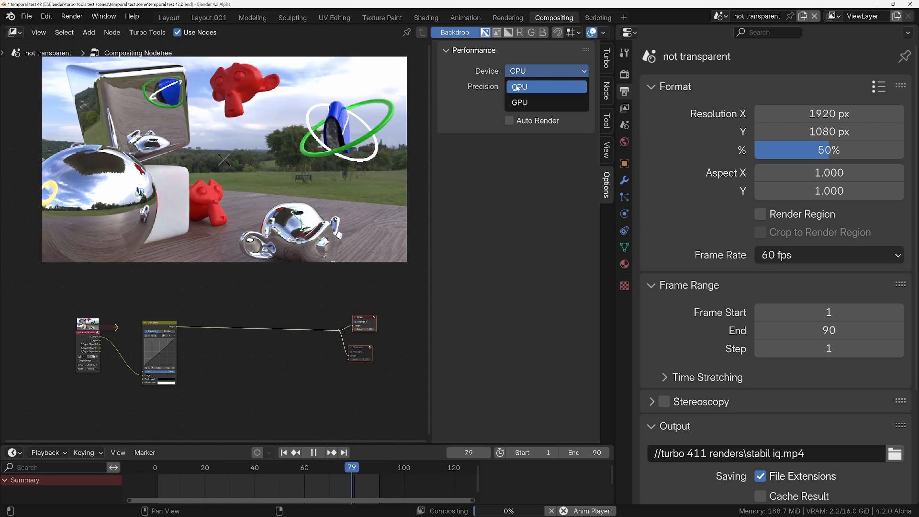
pyautogui.click(518, 86)
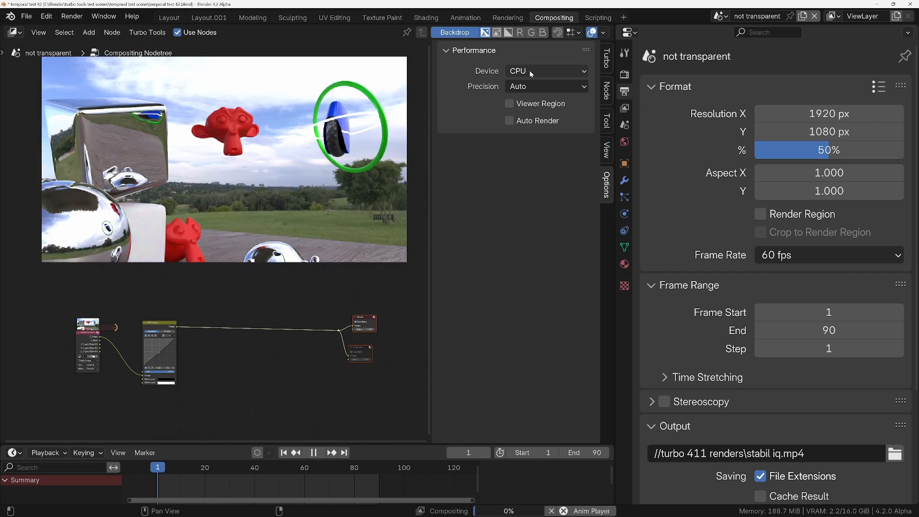
pyautogui.click(545, 71)
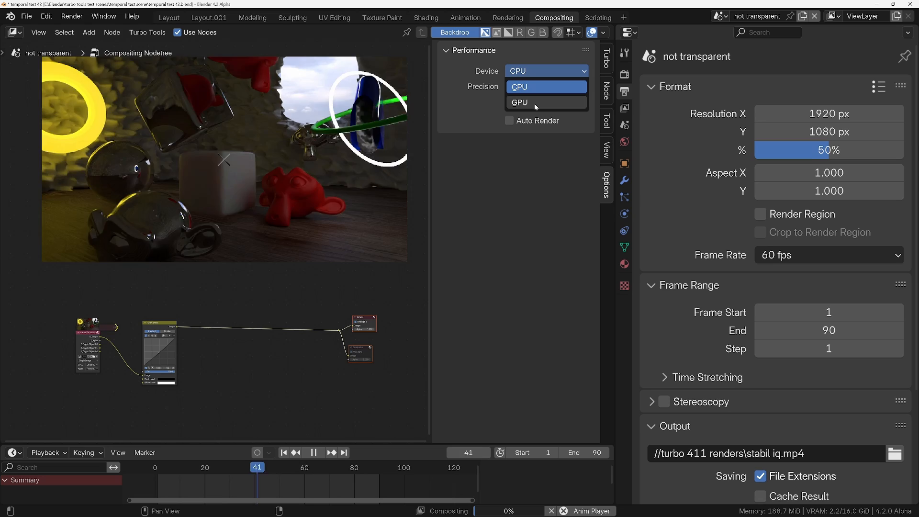
pyautogui.click(289, 467)
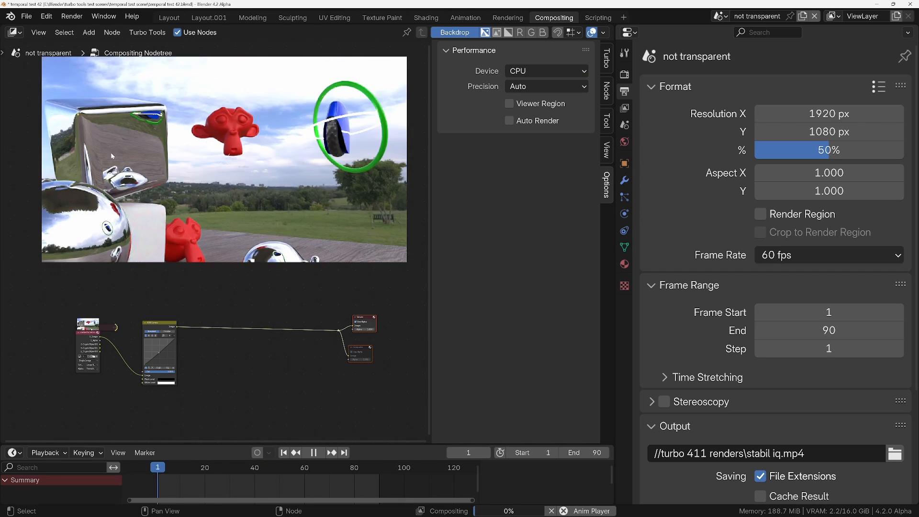
pyautogui.click(191, 467)
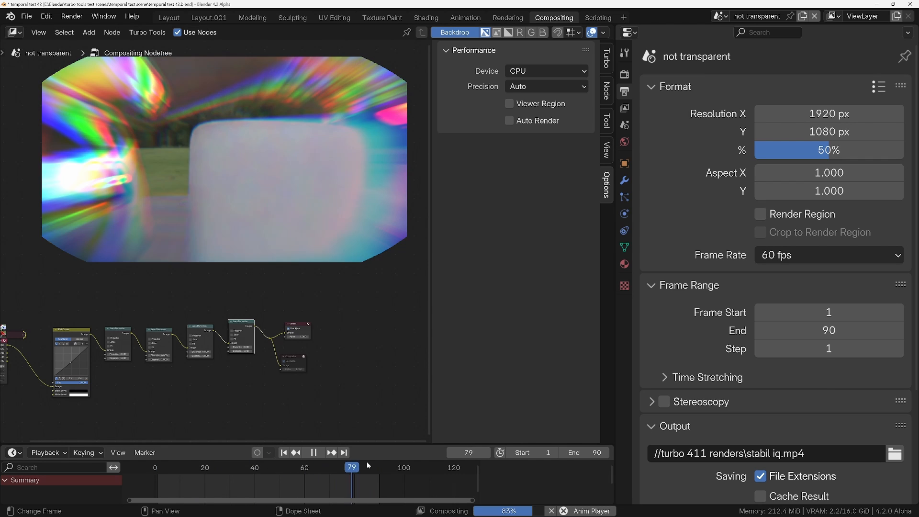
# Jump to another frame to view the Lens Distortion rainbow dispersion effect.
pyautogui.click(182, 467)
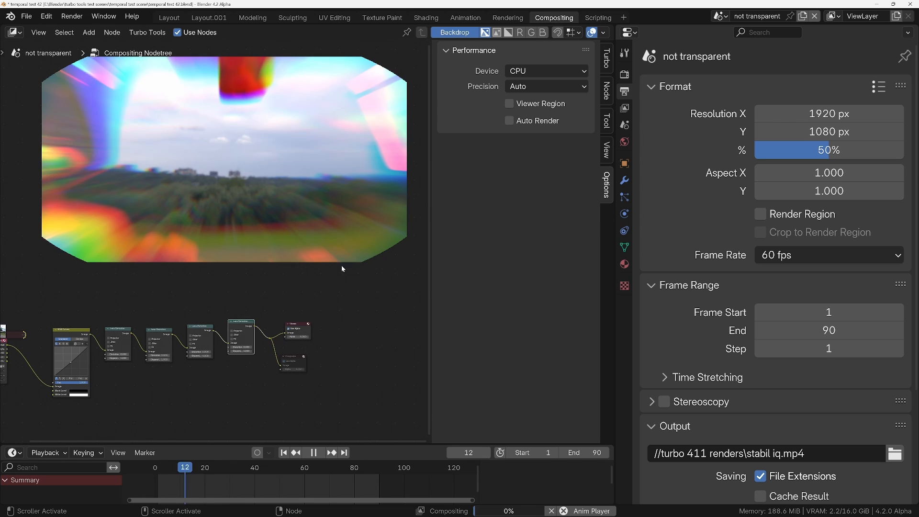
# Switch the compositing device to GPU and keep the distorted composite playing.
pyautogui.click(545, 70)
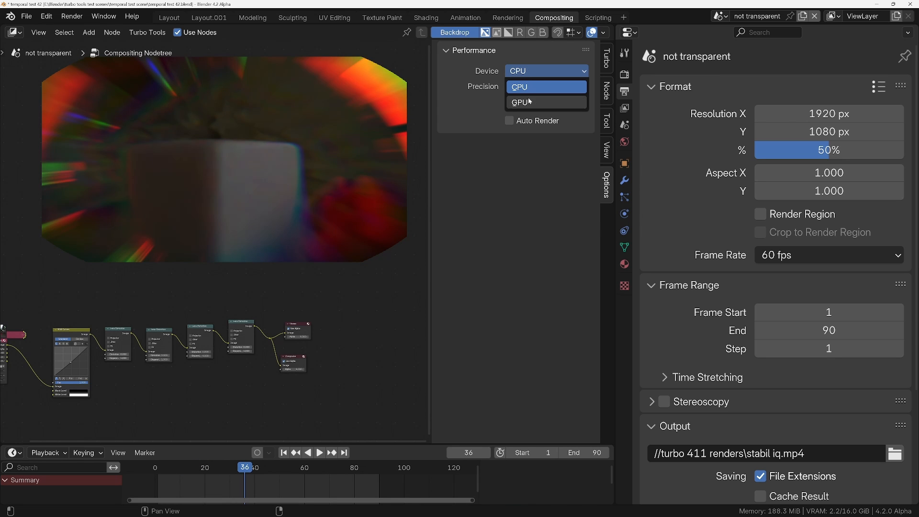
pyautogui.click(520, 102)
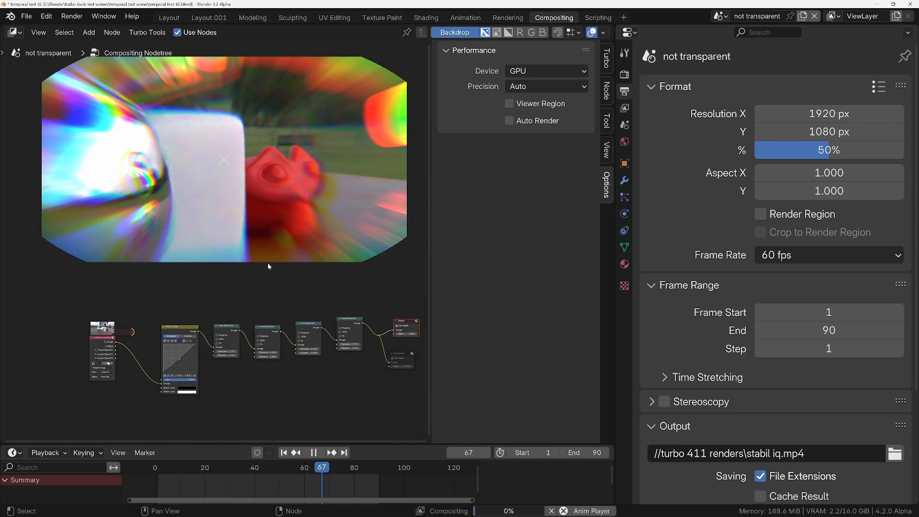
pyautogui.click(354, 468)
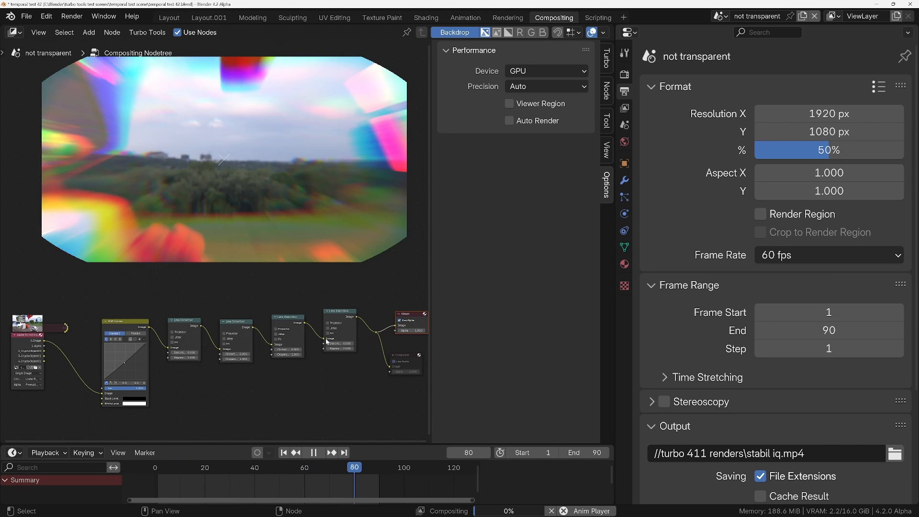
pyautogui.click(283, 452)
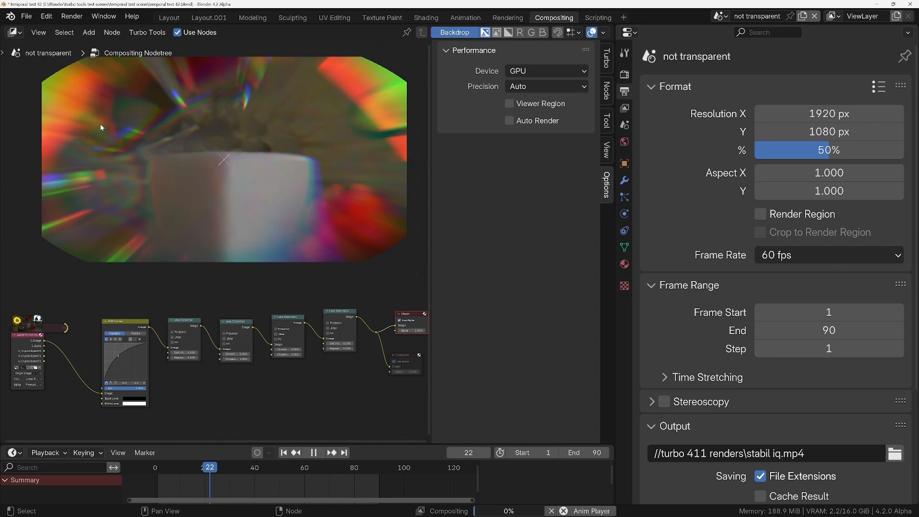
# Set playback sync to Frame Dropping in the Turbo tab and return to frame 1.
pyautogui.click(827, 254)
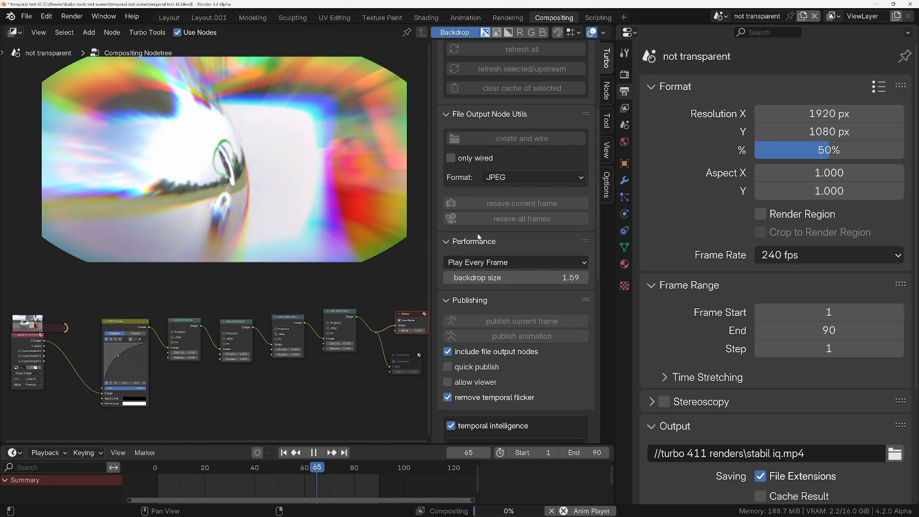
pyautogui.click(514, 262)
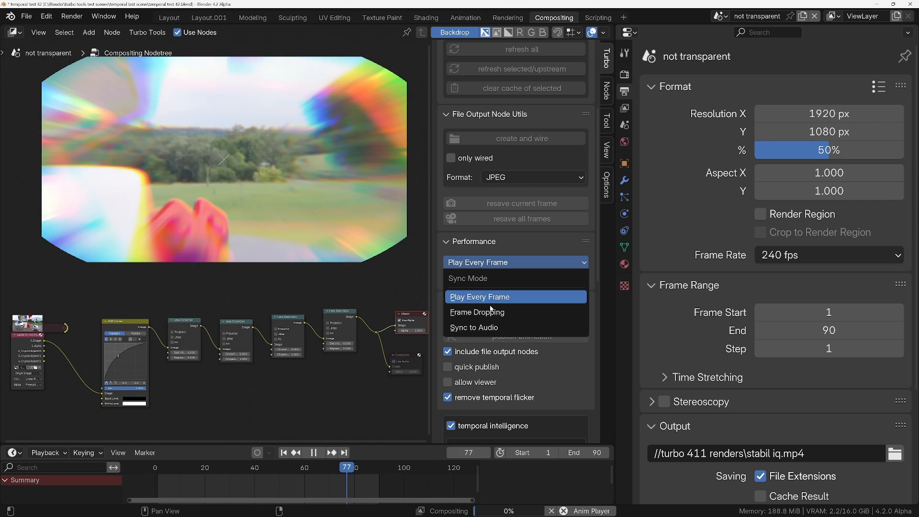
pyautogui.click(476, 312)
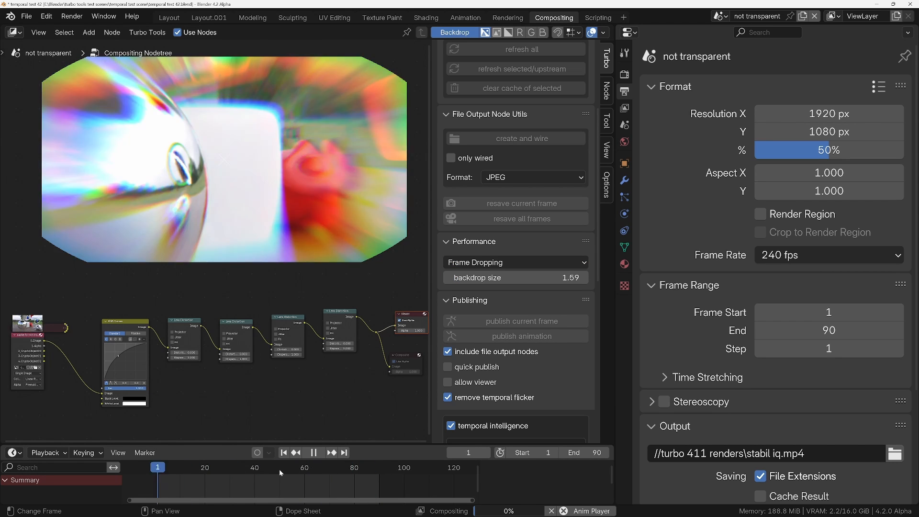
pyautogui.click(205, 467)
pyautogui.write('glare')
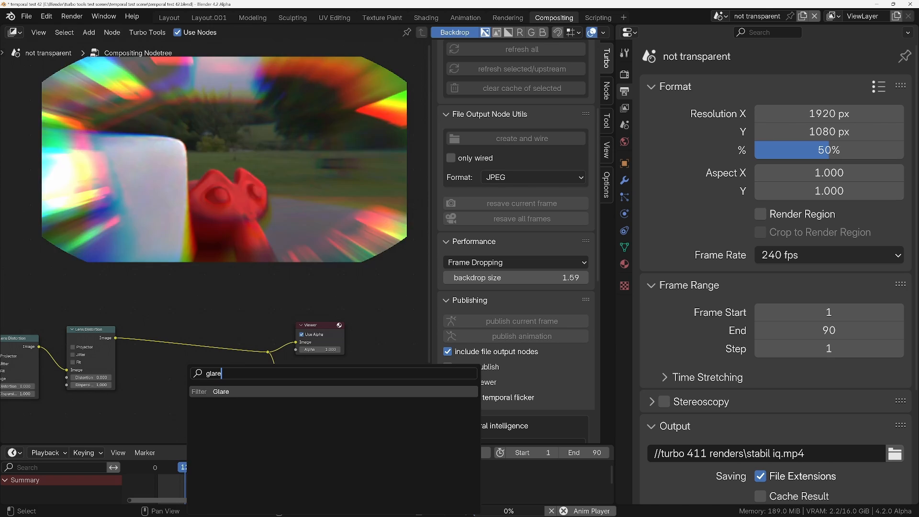
# Add a Glare node between the last Lens Distortion node and the Viewer.
pyautogui.click(221, 391)
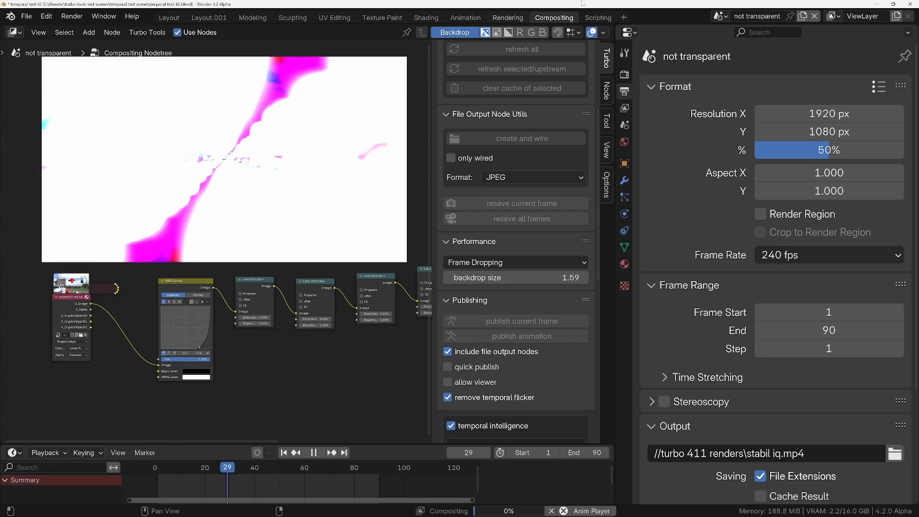
pyautogui.click(597, 17)
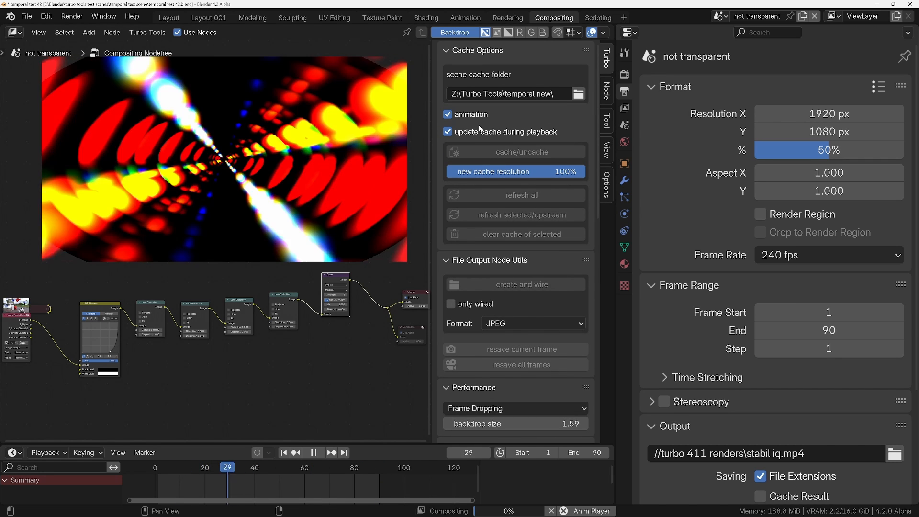
# Uncheck 'update cache during playback' and show the compositor device choices.
pyautogui.click(449, 131)
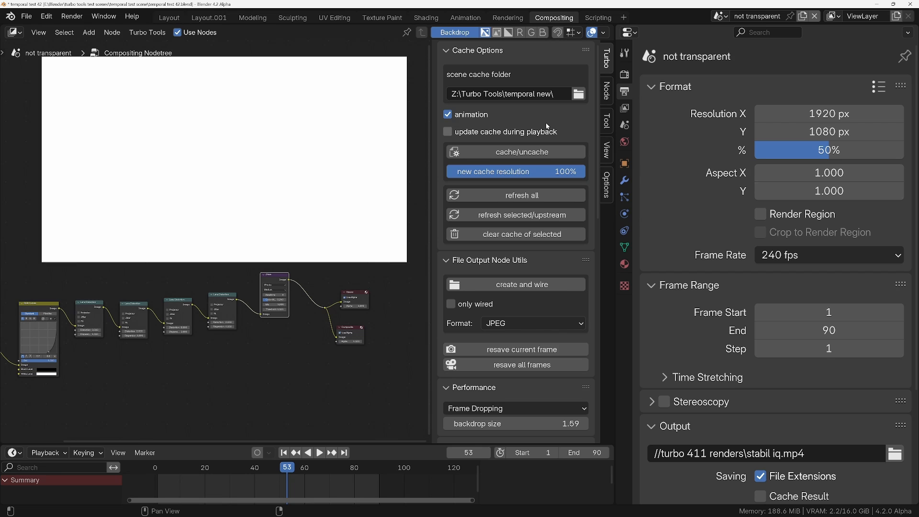
pyautogui.click(545, 71)
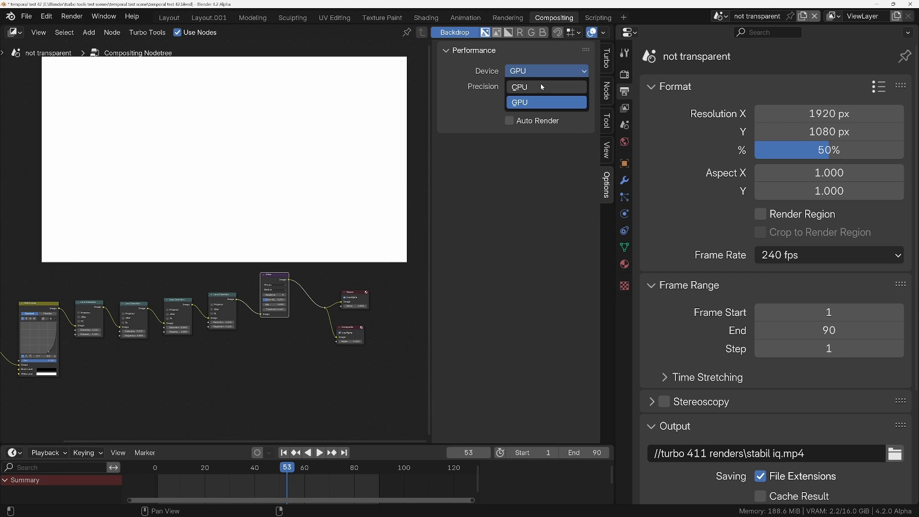
# Set the device back to CPU and link a Turbo Tools cache node after Glare.
pyautogui.click(518, 86)
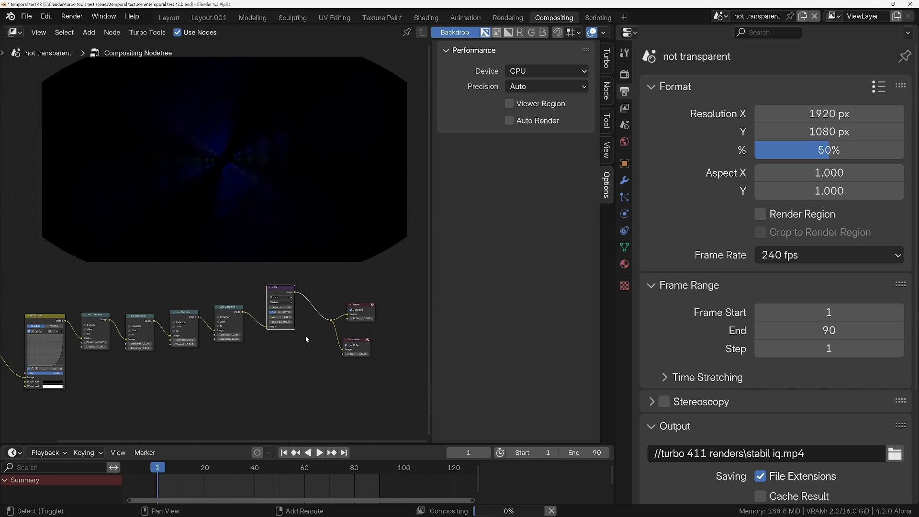
pyautogui.click(606, 60)
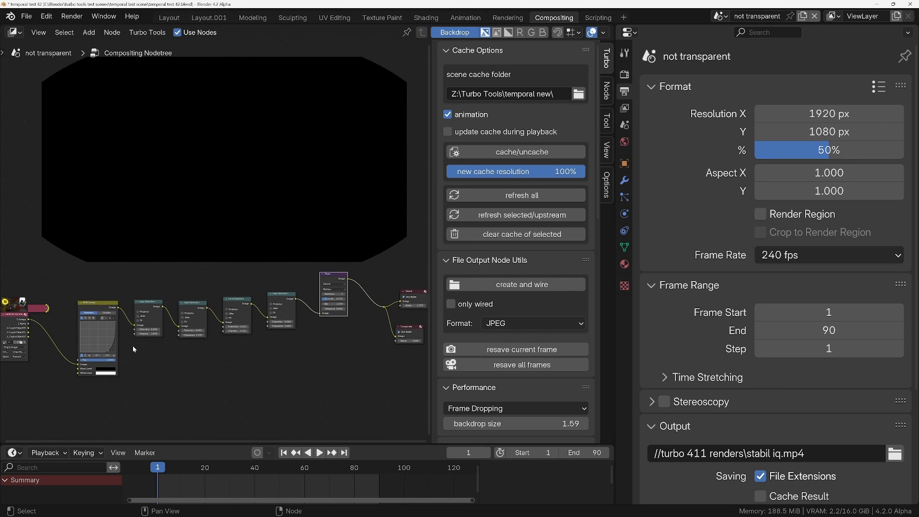
pyautogui.click(318, 452)
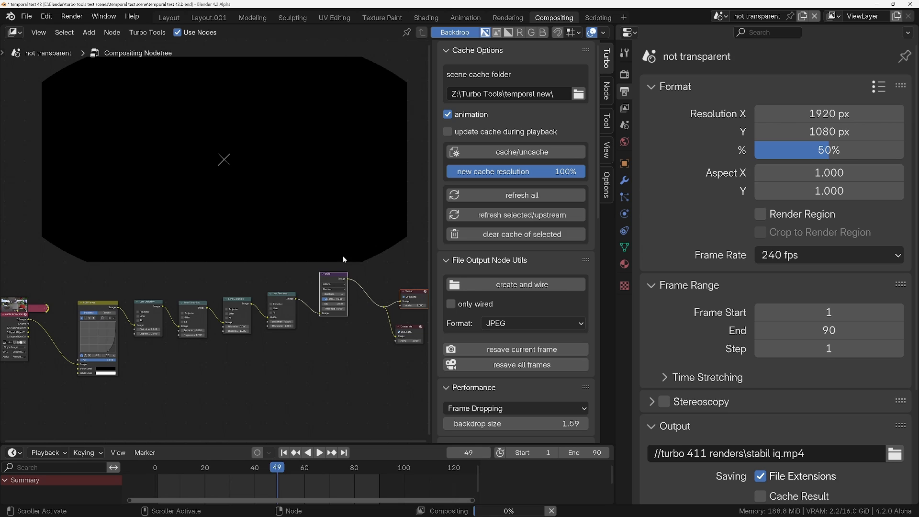
pyautogui.click(319, 452)
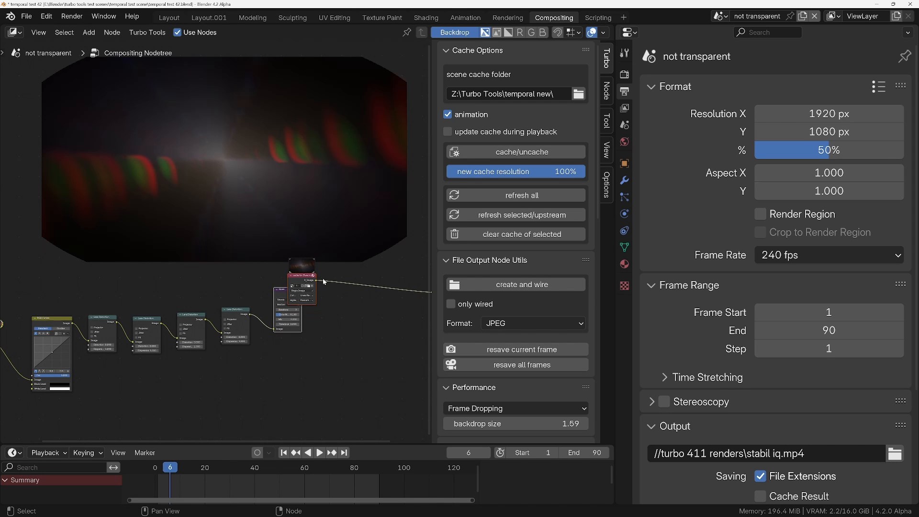
pyautogui.click(319, 452)
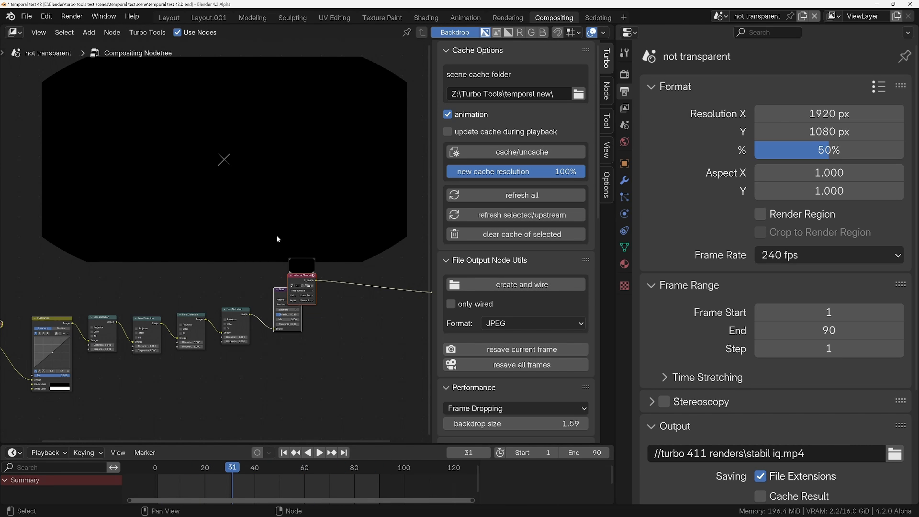
pyautogui.moveTo(476, 122)
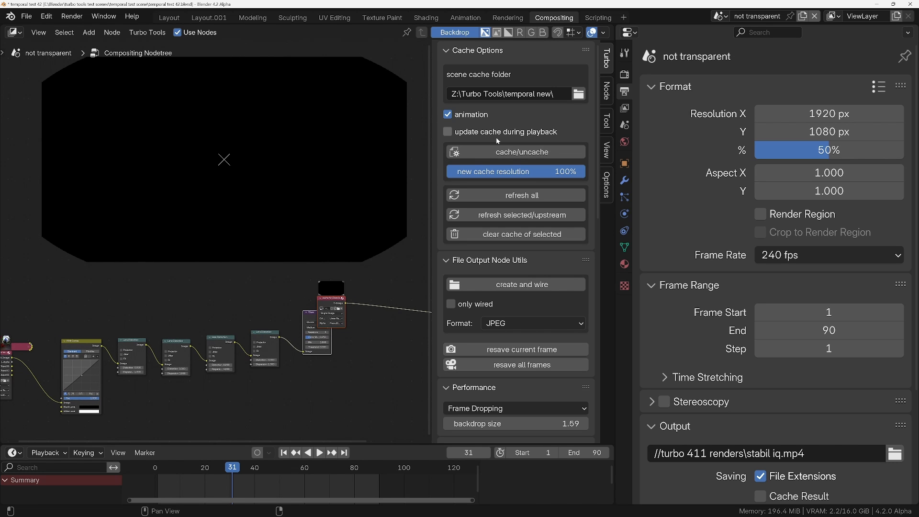
# Enable cache updating during playback, play the glare animation, then disable updating again.
pyautogui.click(448, 131)
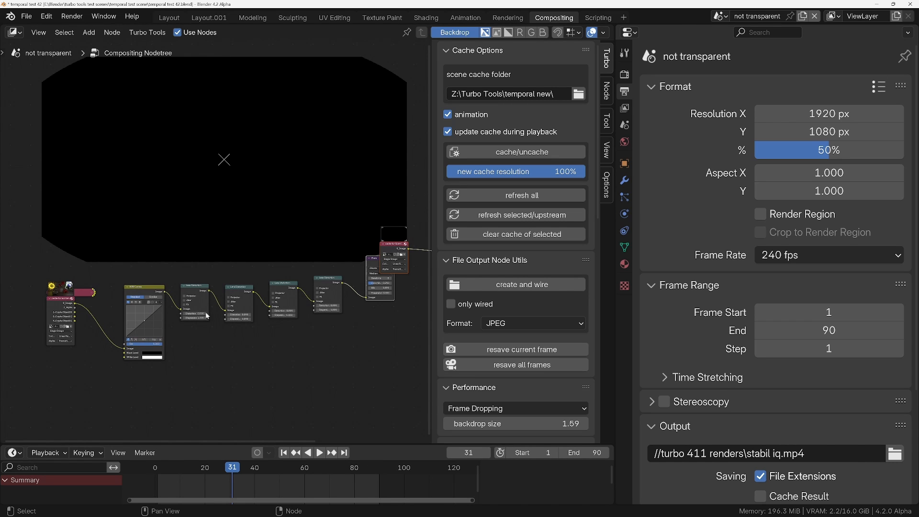
pyautogui.moveTo(109, 242)
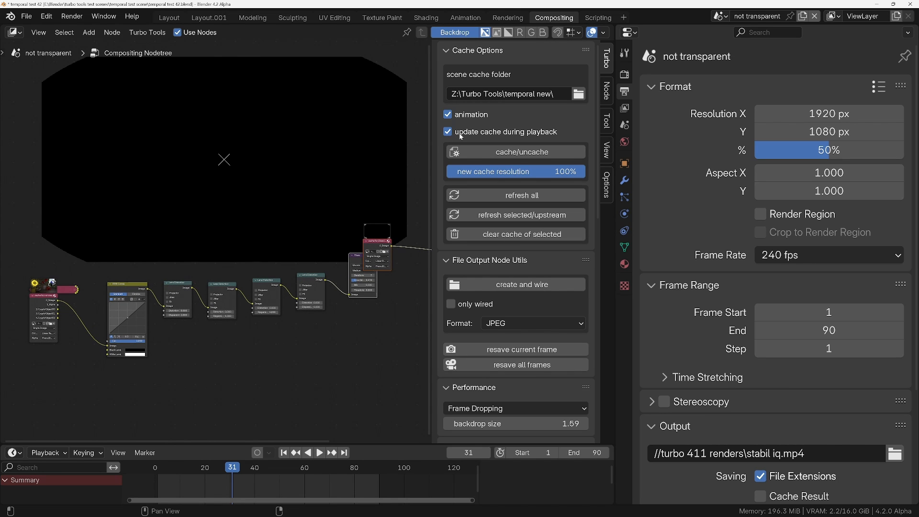
pyautogui.moveTo(459, 133)
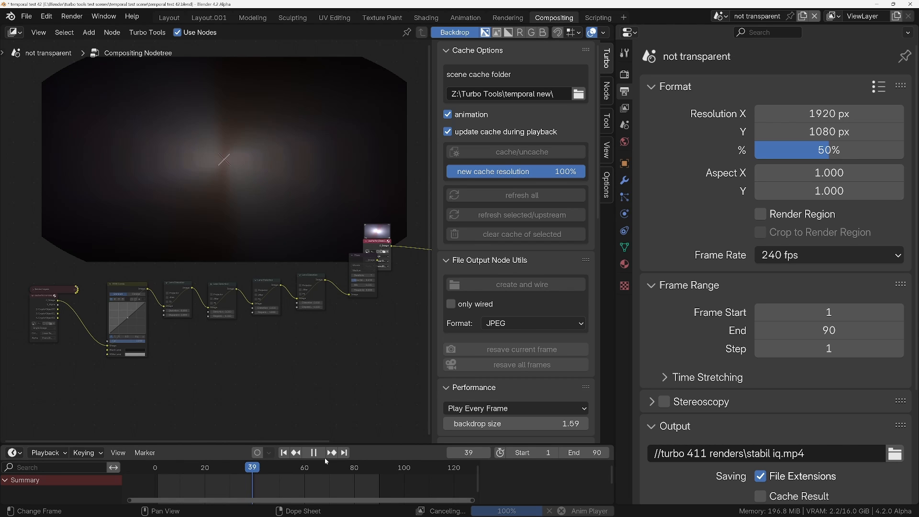
pyautogui.click(266, 468)
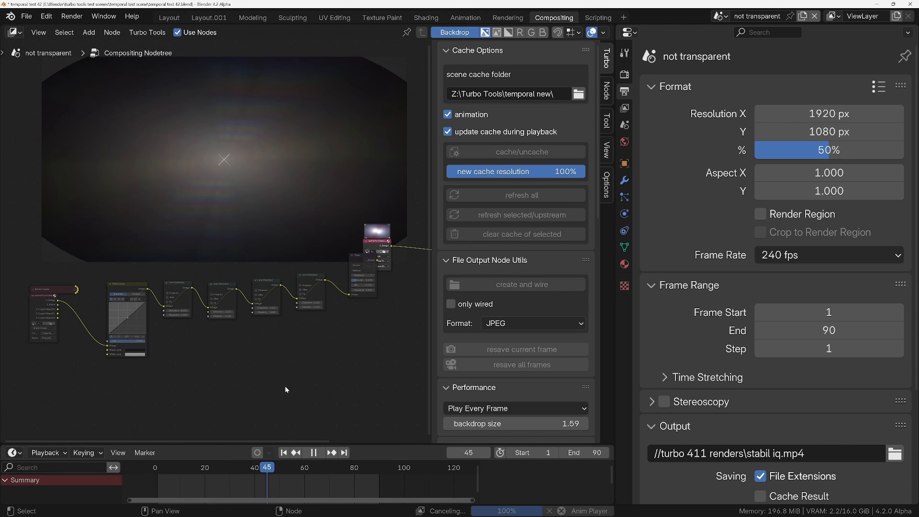
pyautogui.click(177, 467)
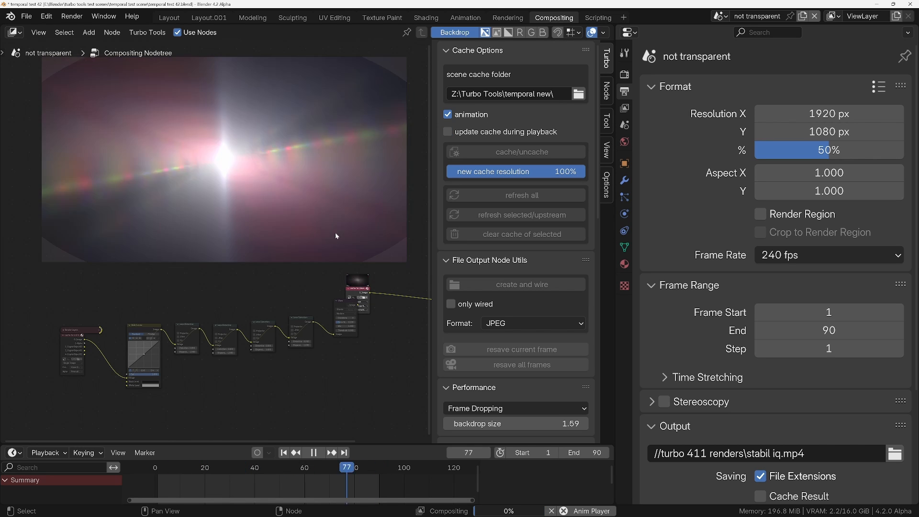
# Re-enable cache updating, scrub to frame 39, and show CPU/Auto performance settings.
pyautogui.click(170, 467)
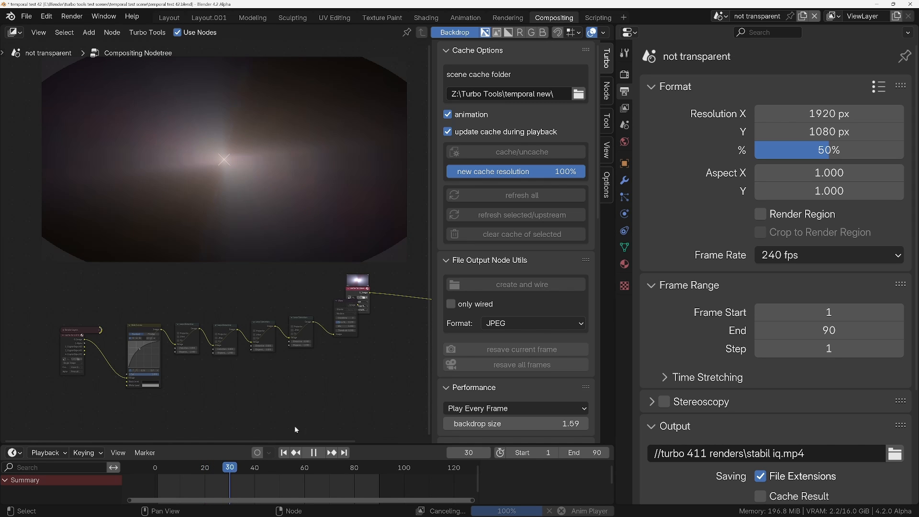
pyautogui.moveTo(230, 467); pyautogui.dragTo(241, 467)
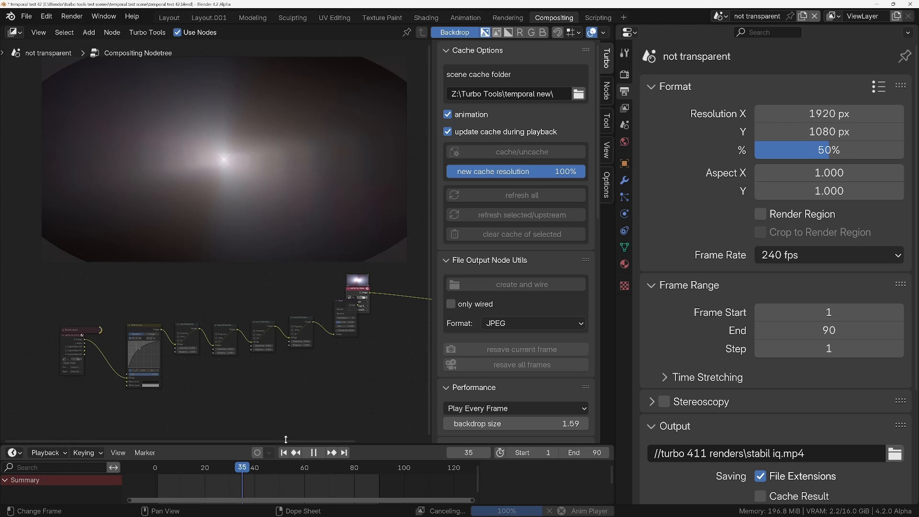
pyautogui.click(313, 452)
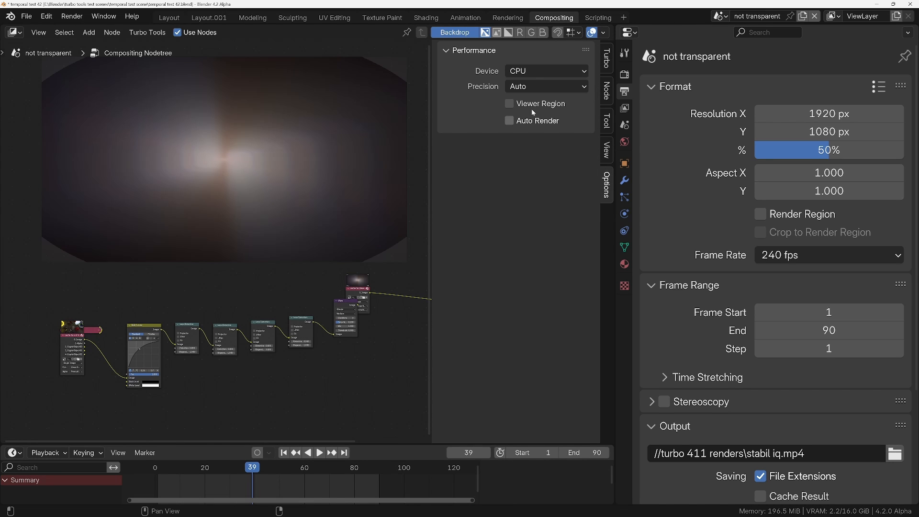
# Switch the compositor Device to GPU and play back the cached glare animation.
pyautogui.click(544, 70)
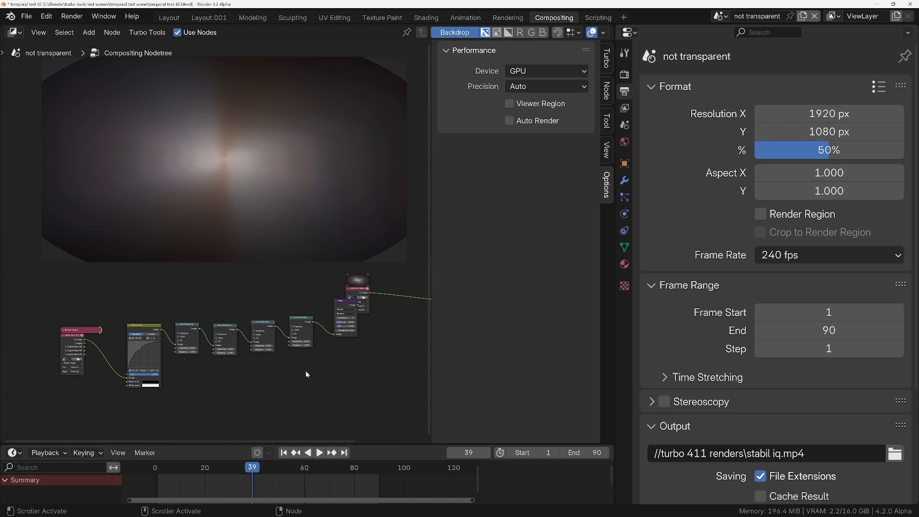
pyautogui.click(319, 451)
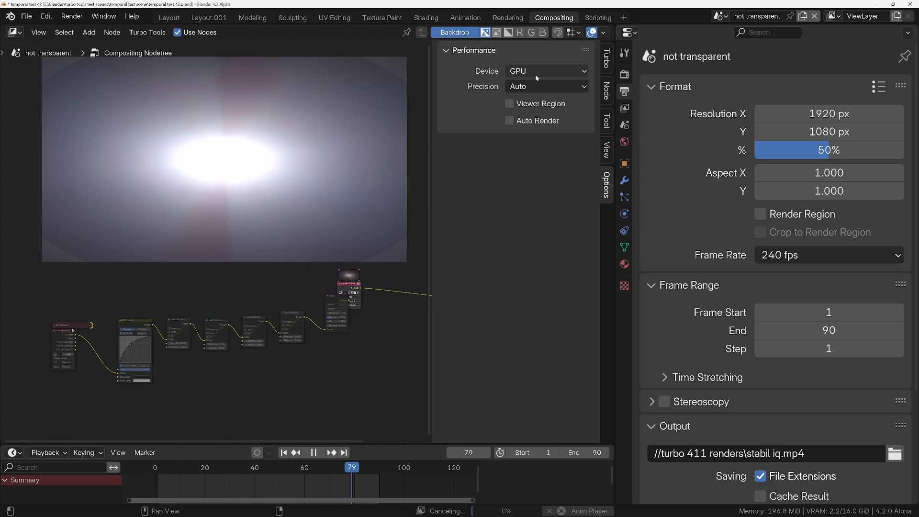
pyautogui.click(165, 467)
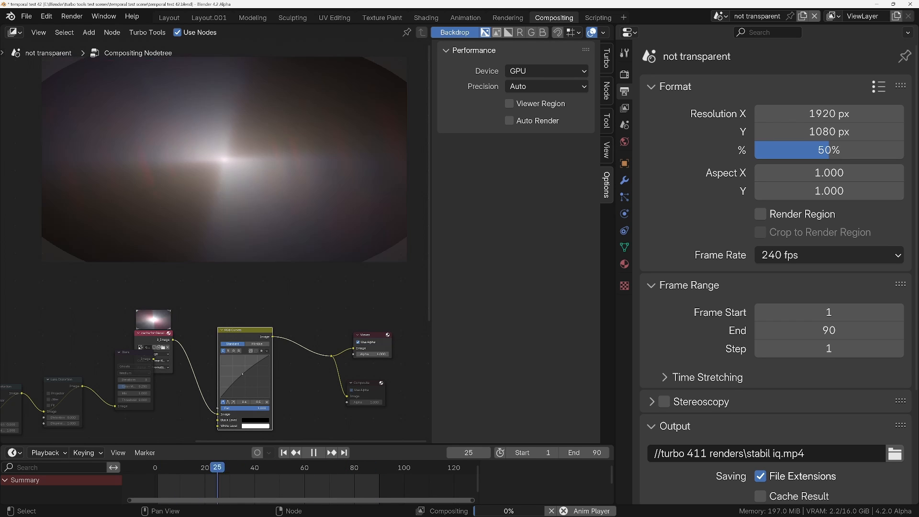
# Stop the animation and bring up the Turbo Tools add-on settings.
pyautogui.click(319, 452)
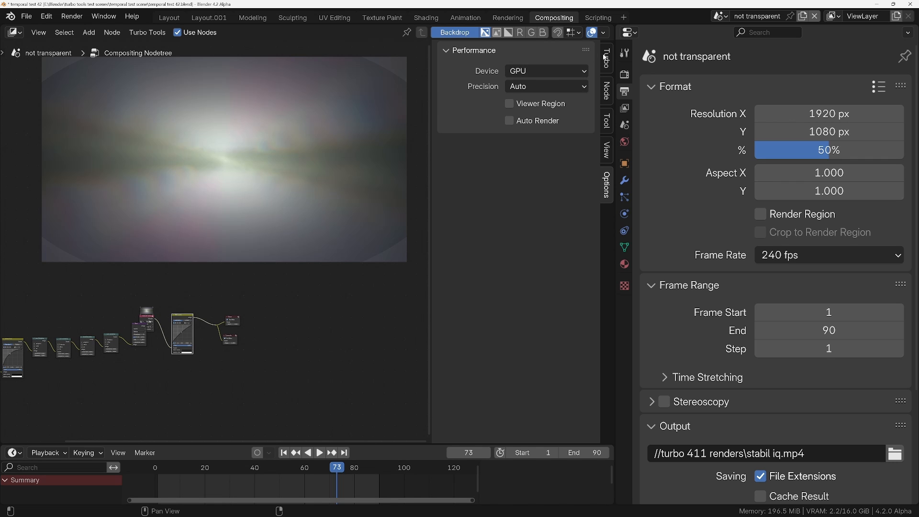
pyautogui.click(605, 58)
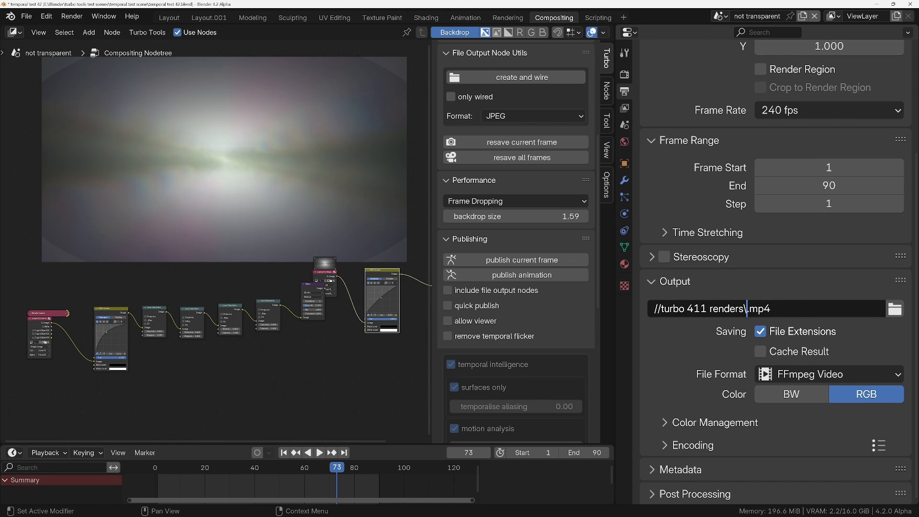
# Point the output path to the test subfolder's test1.mp4 and return to frame 1.
pyautogui.write('test\\')
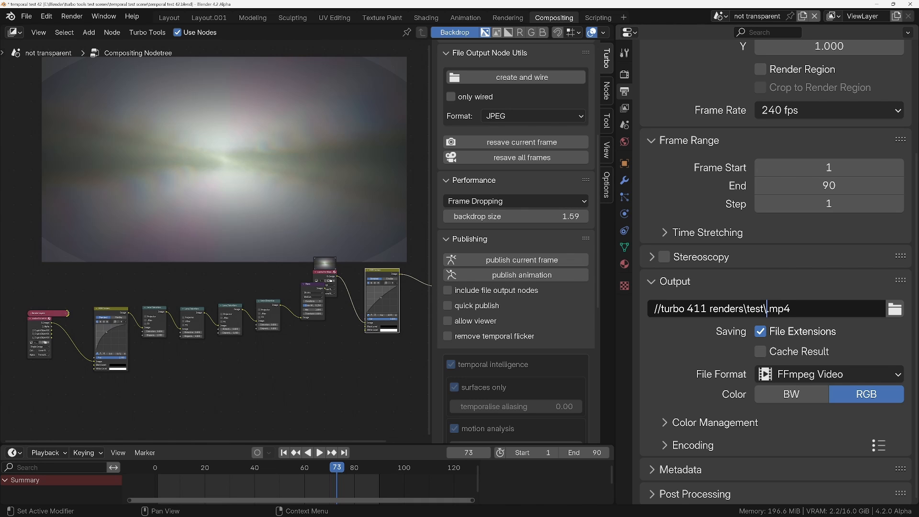
pyautogui.write('test1')
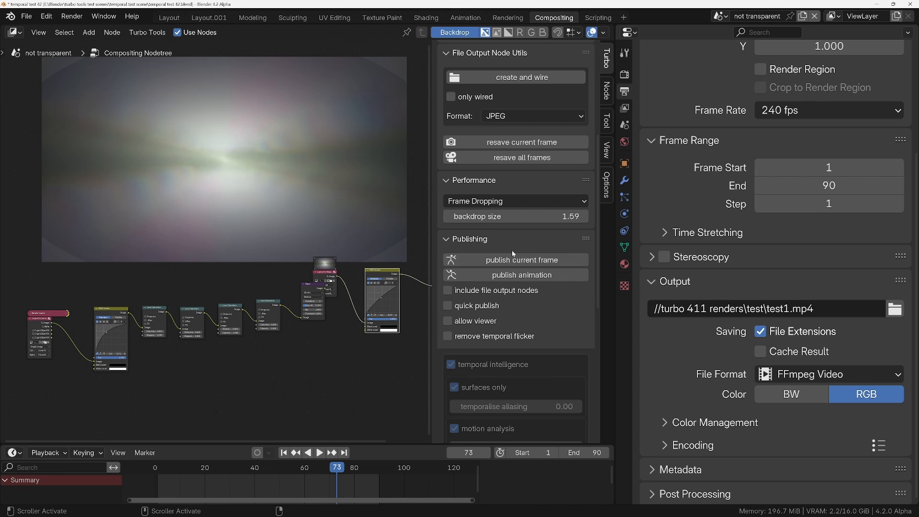
pyautogui.click(521, 274)
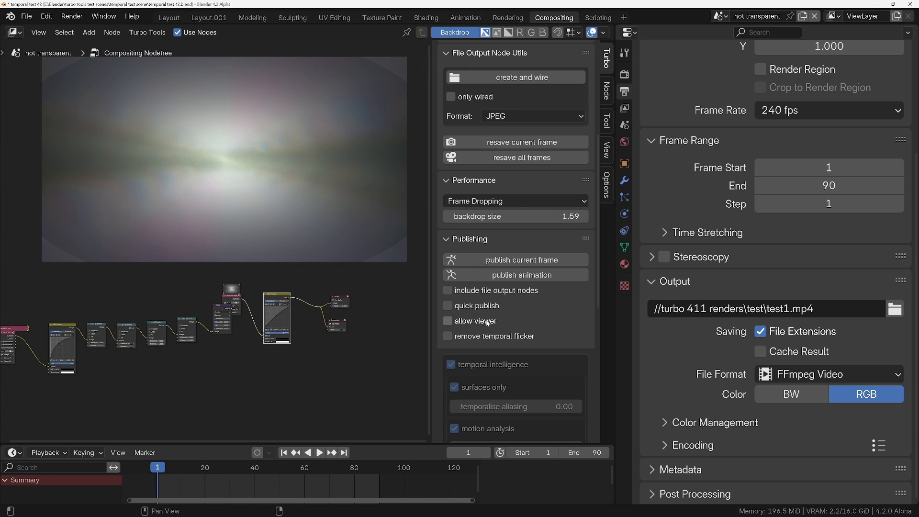
pyautogui.scroll(-3)
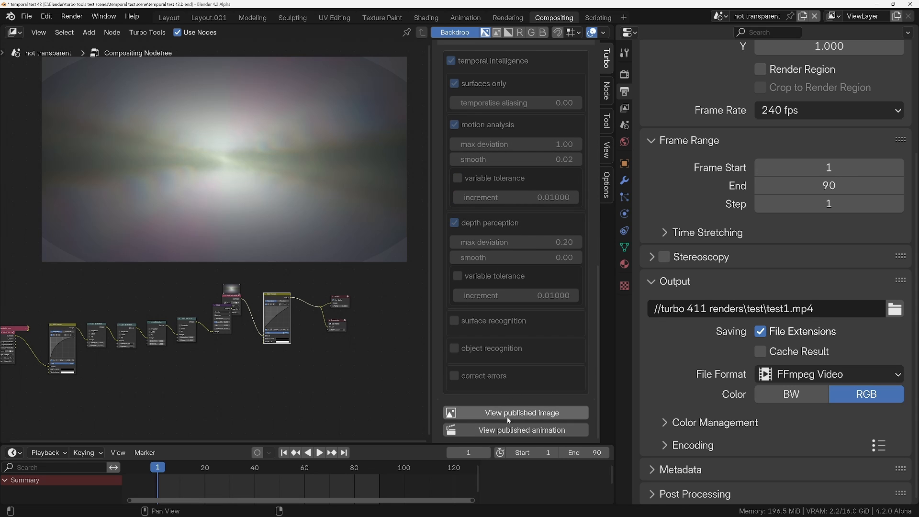
pyautogui.click(520, 412)
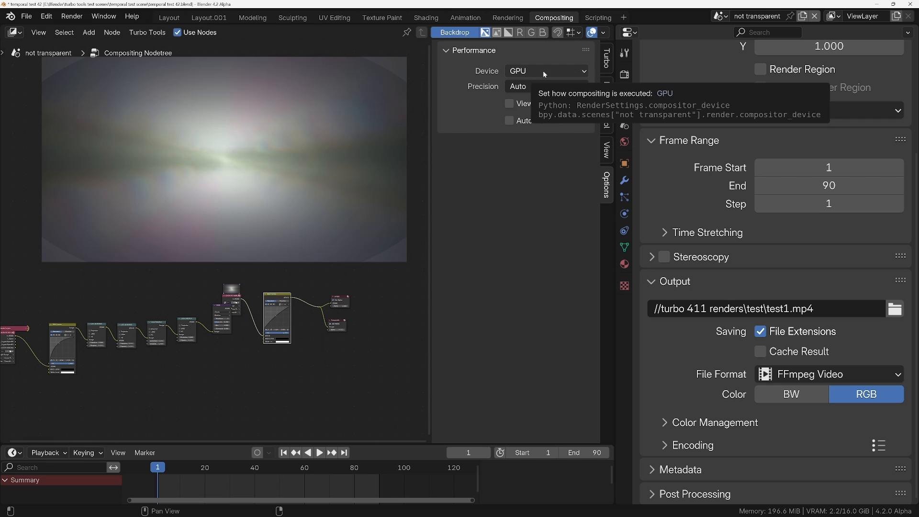
# Show the Turbo Tools panel again and reveal its Publishing options.
pyautogui.click(545, 70)
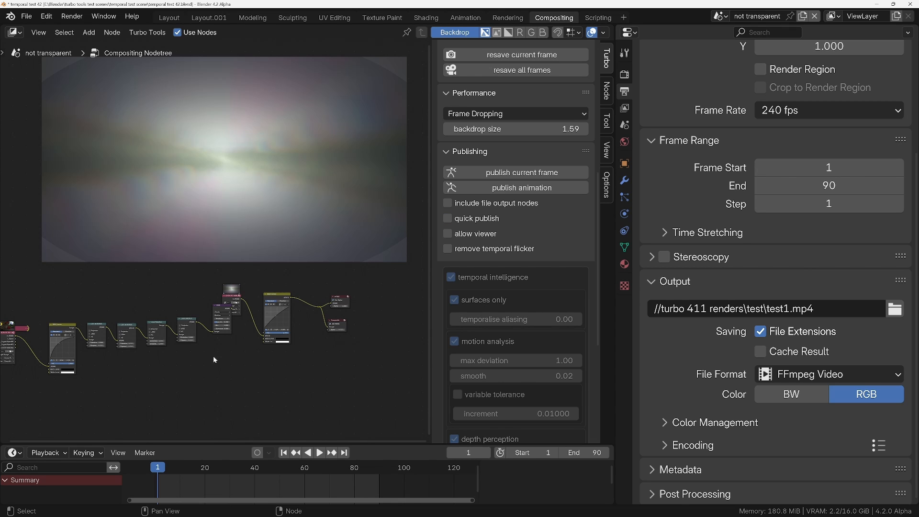
pyautogui.click(605, 185)
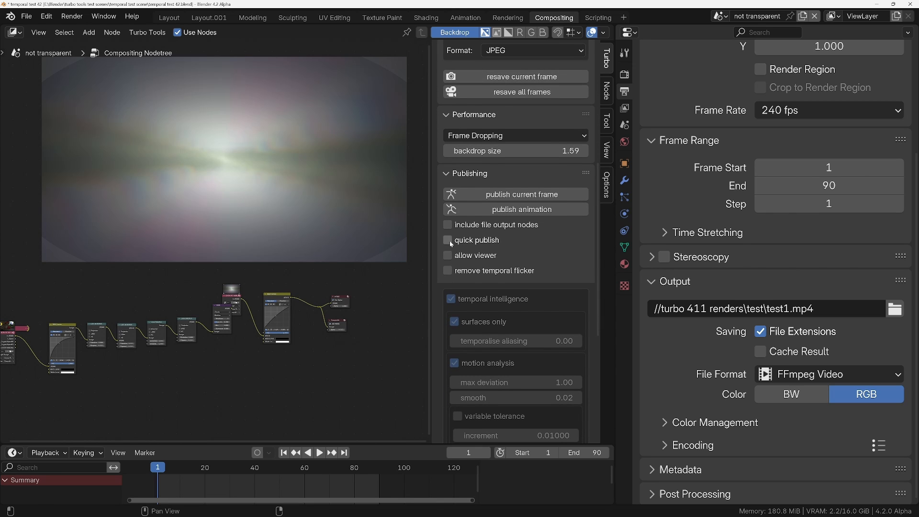
# Enable quick publish, then view the published test1.mp4 animation.
pyautogui.click(447, 240)
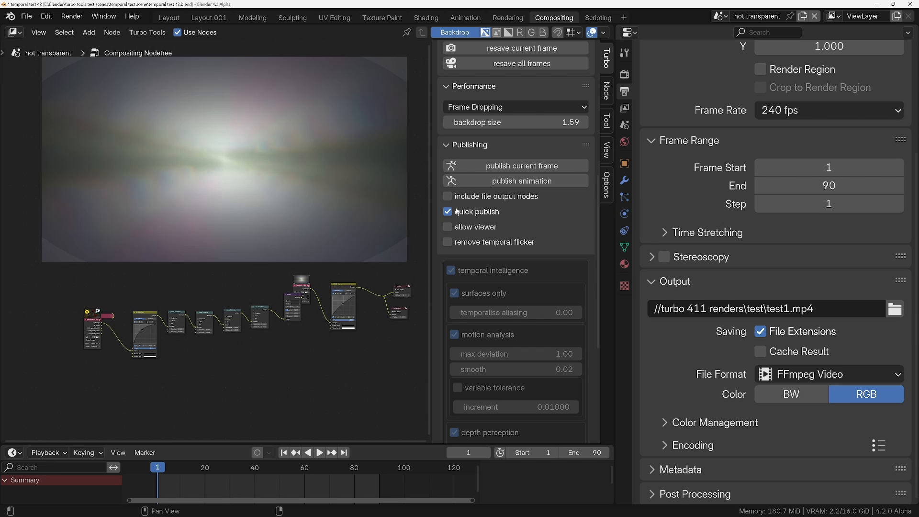
pyautogui.click(319, 452)
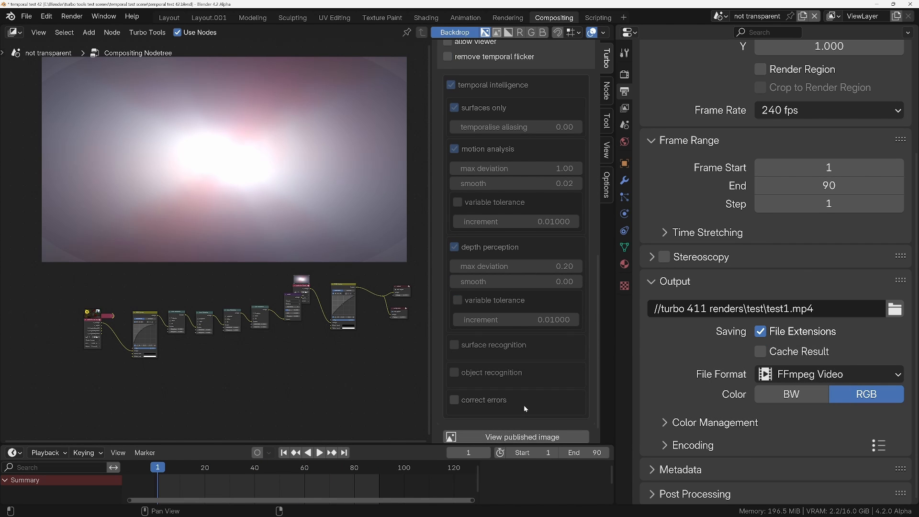
pyautogui.scroll(-3)
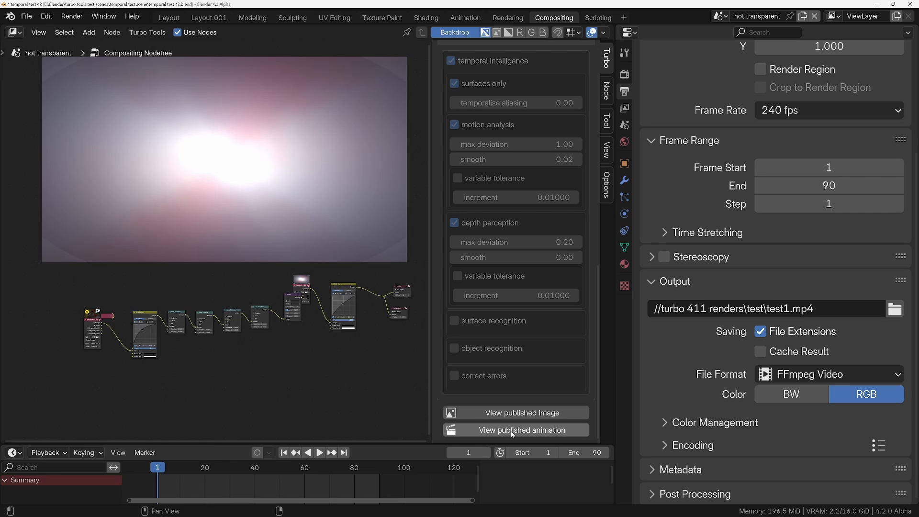
pyautogui.click(522, 429)
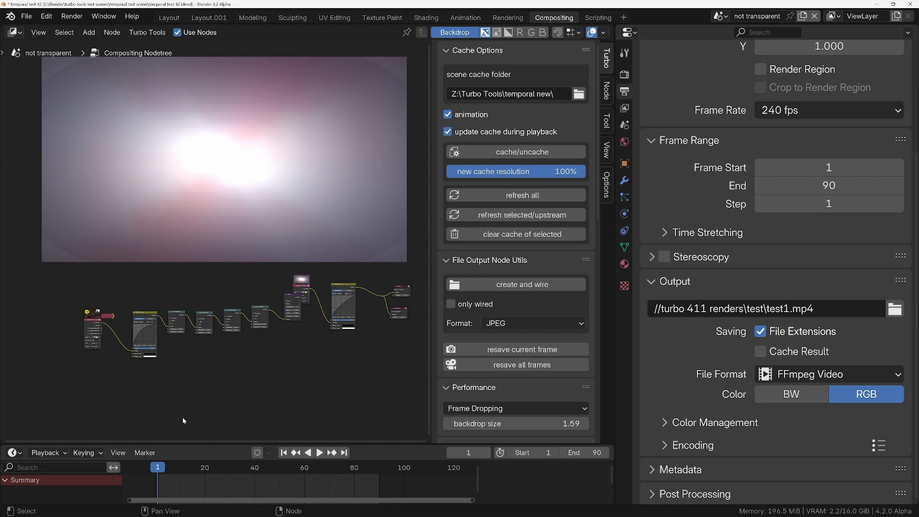
pyautogui.moveTo(773, 336)
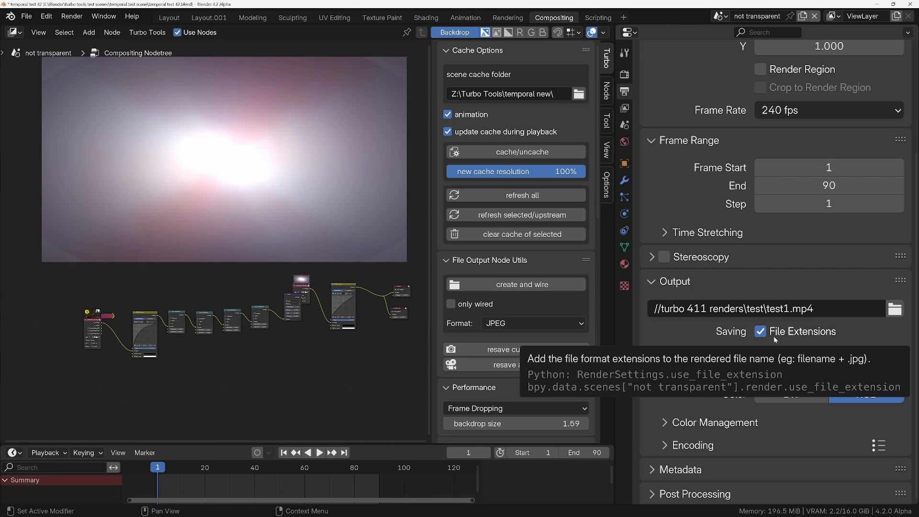